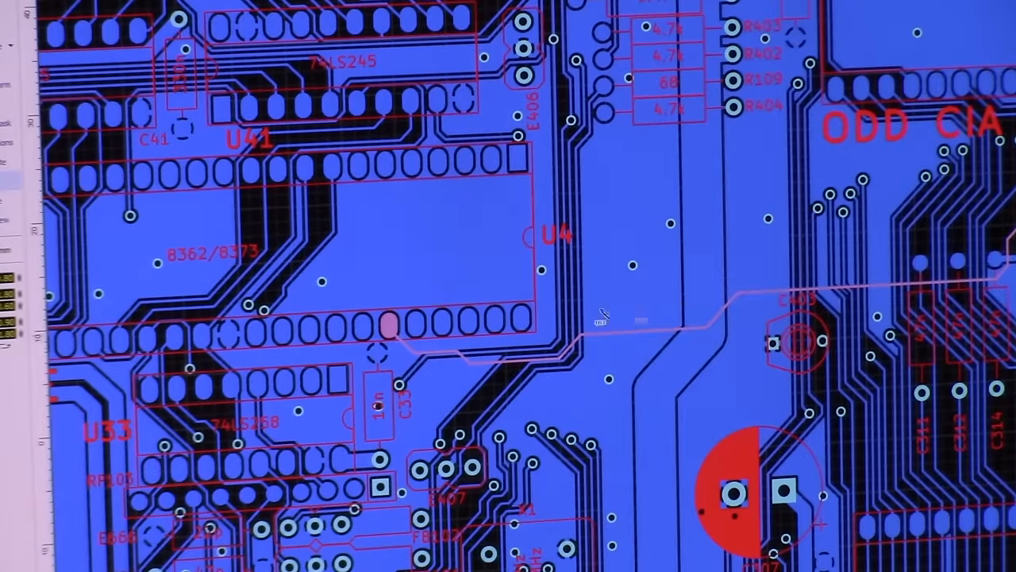
mouse_move(695, 270)
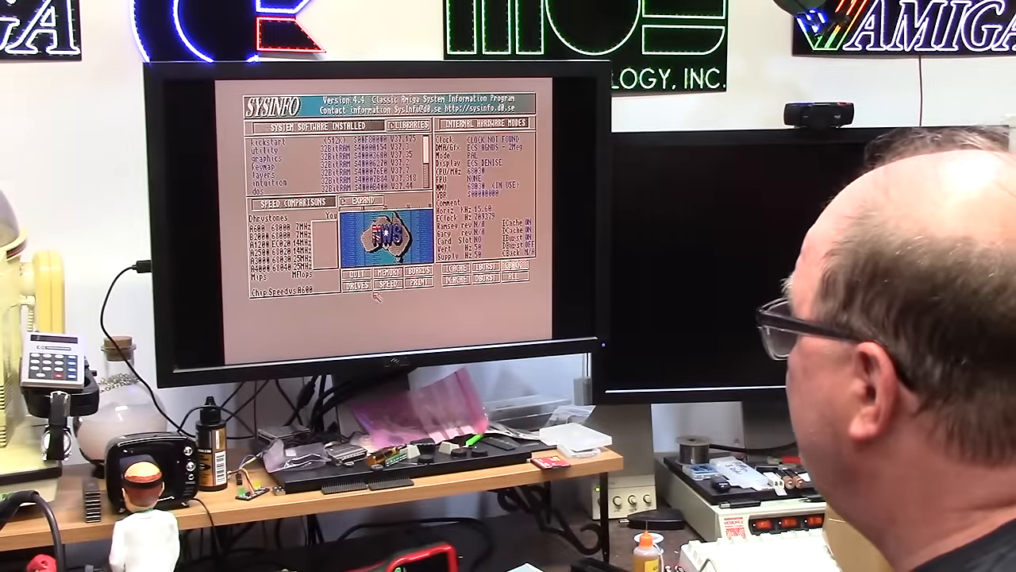
Run SysInfo's SPEED comparison against the reference Amiga models
click(389, 286)
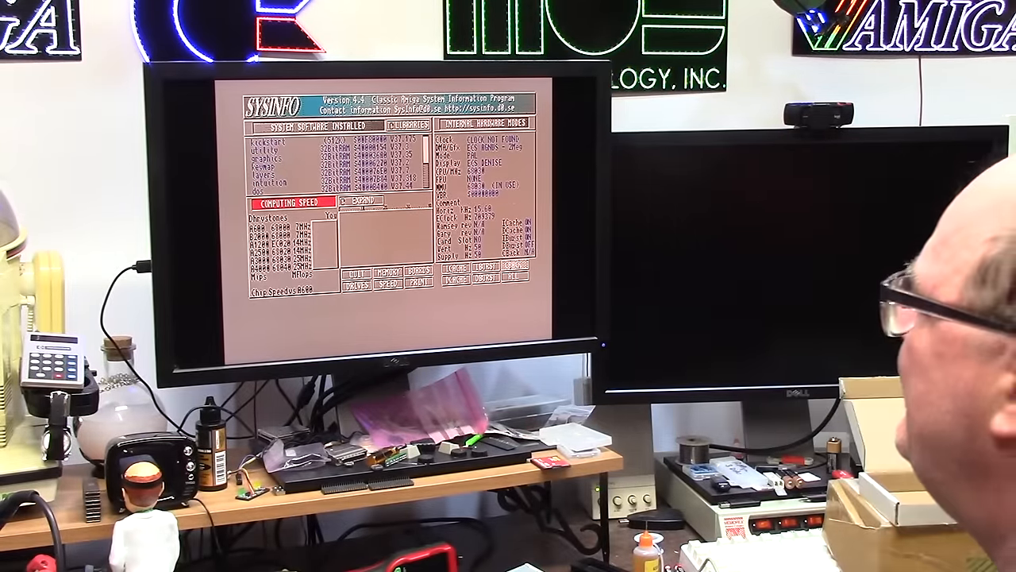
click(385, 282)
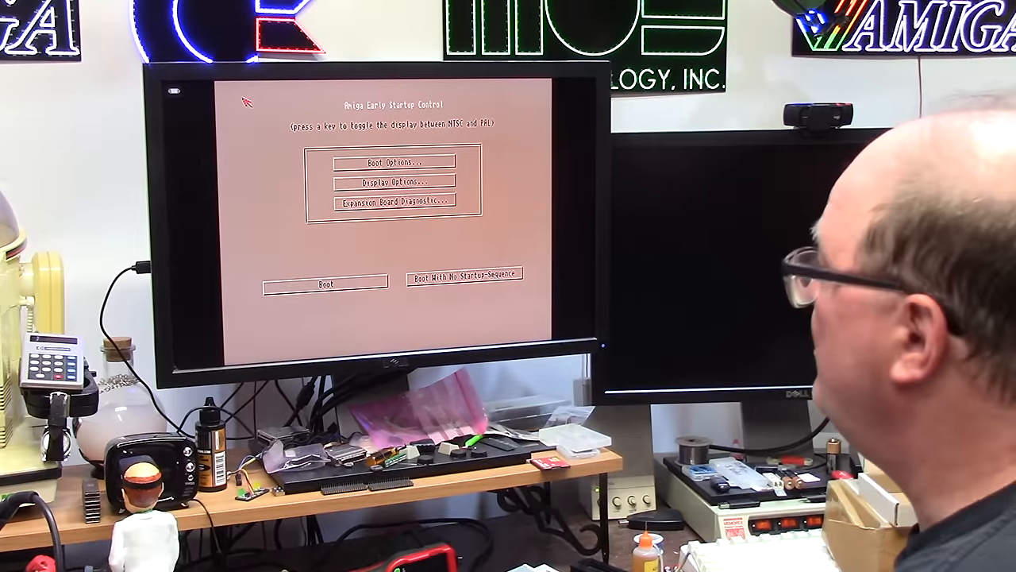
Select a boot option in the Early Startup Control menu
click(392, 161)
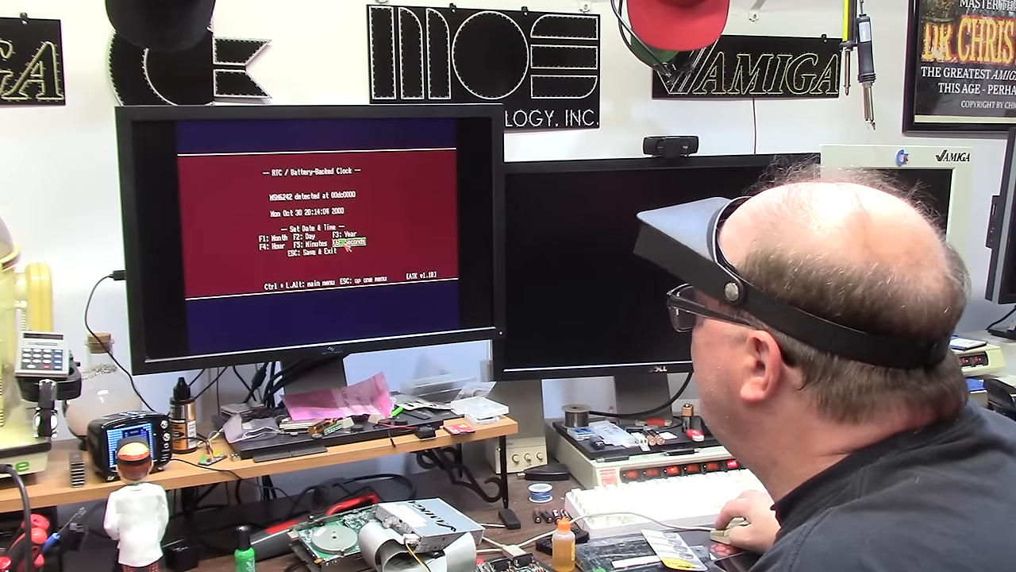
Leave the RTC clock page with Escape, returning to the main menu
key(Escape)
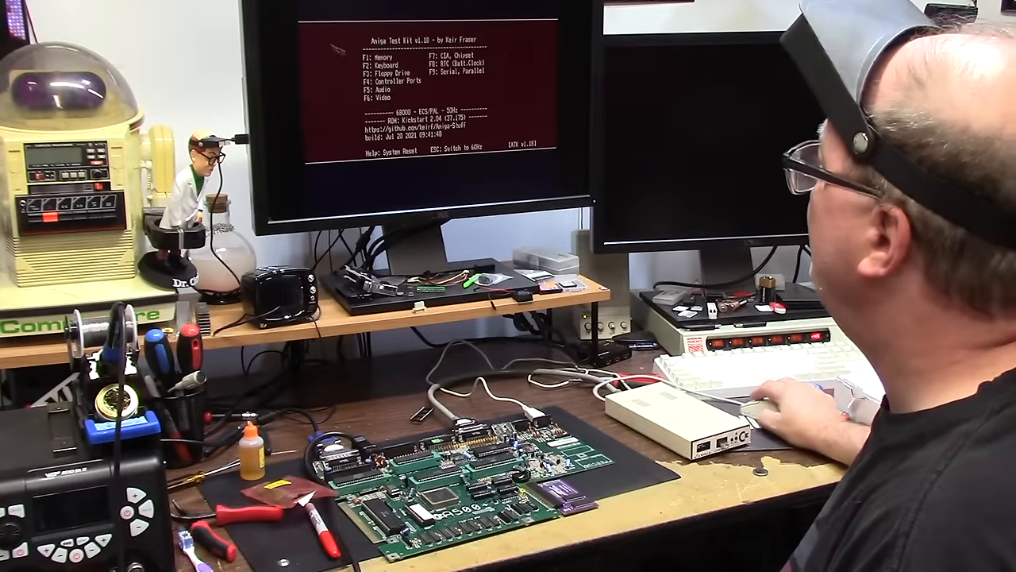
Open the RTC clock test screen with F8, showing the MSM6242 and Wed Nov 8 2023
key(F8)
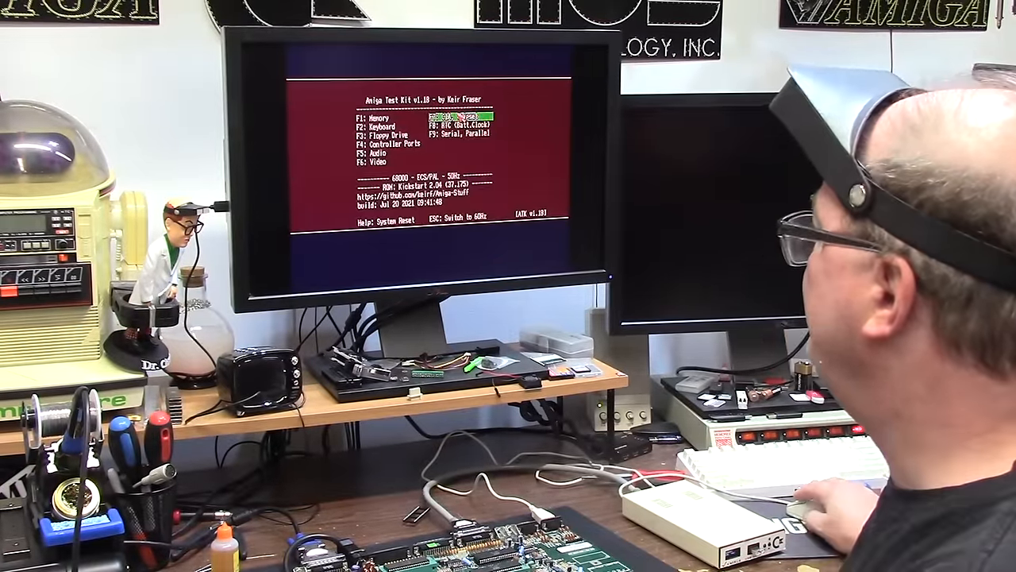
key(F8)
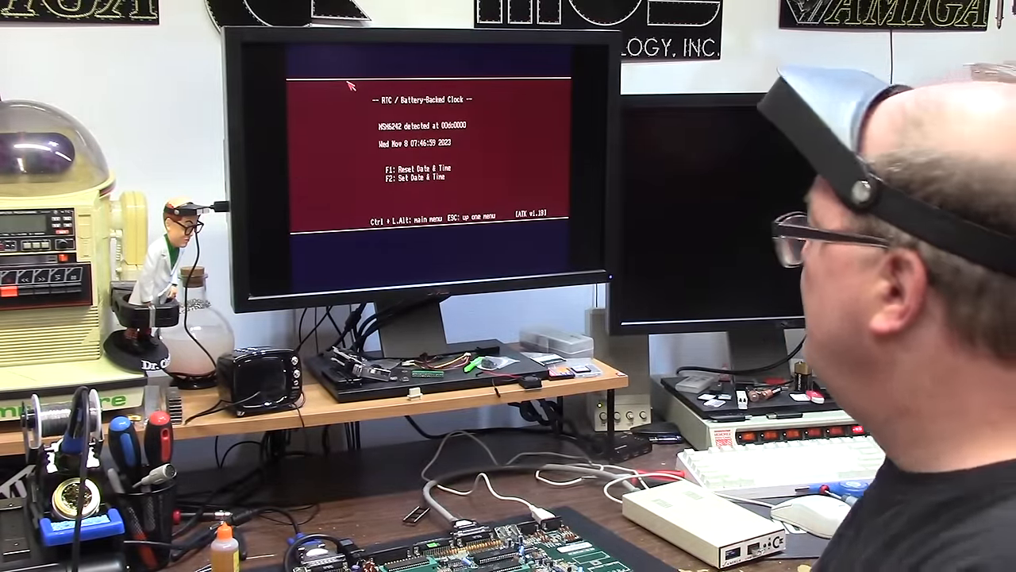